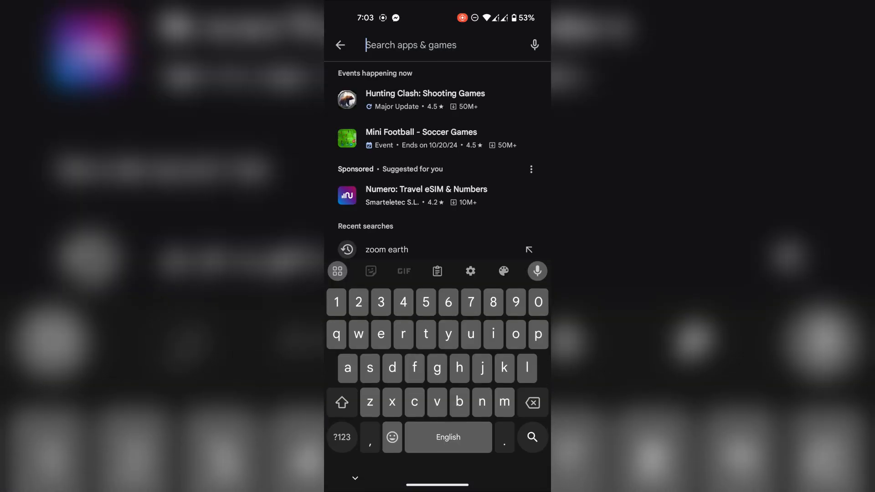
Search the Play Store for 'term' and pick the Termux suggestion
{"action": "type", "text": "term"}
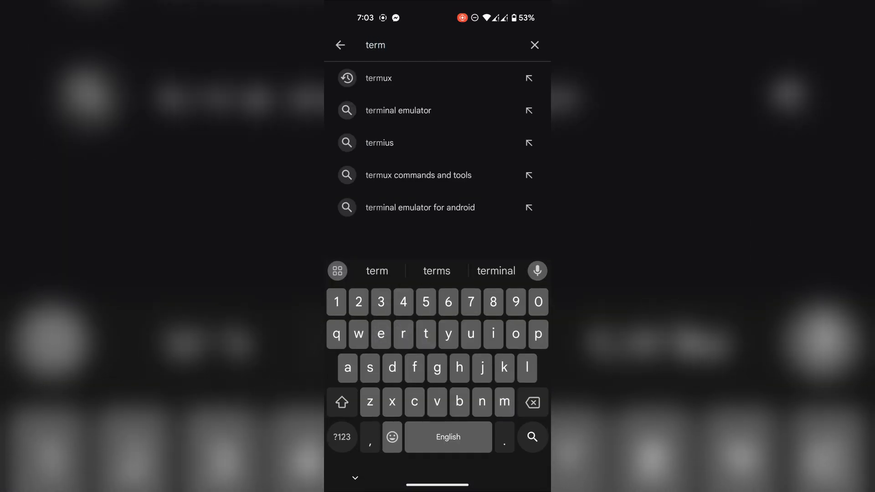
{"action": "left_click", "coordinate": [378, 78]}
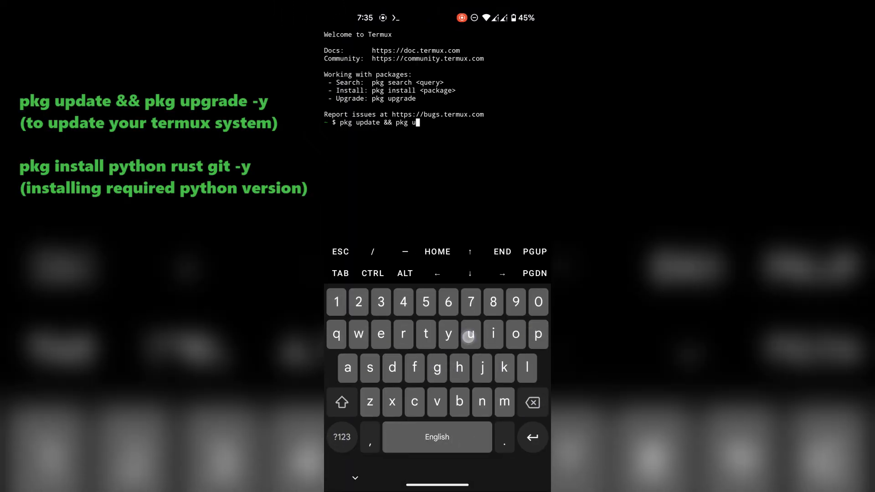
Update packages, install python, rust, git, nano, nodejs-lts, then npm install dotenv
{"action": "left_click", "coordinate": [531, 437]}
{"action": "type", "text": "pkg"}
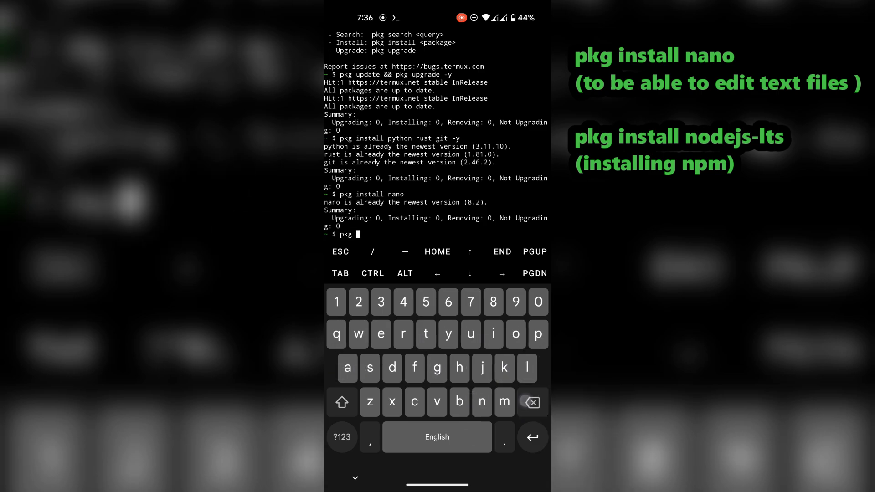
{"action": "type", "text": "install nodejs-lts"}
{"action": "type", "text": "npm"}
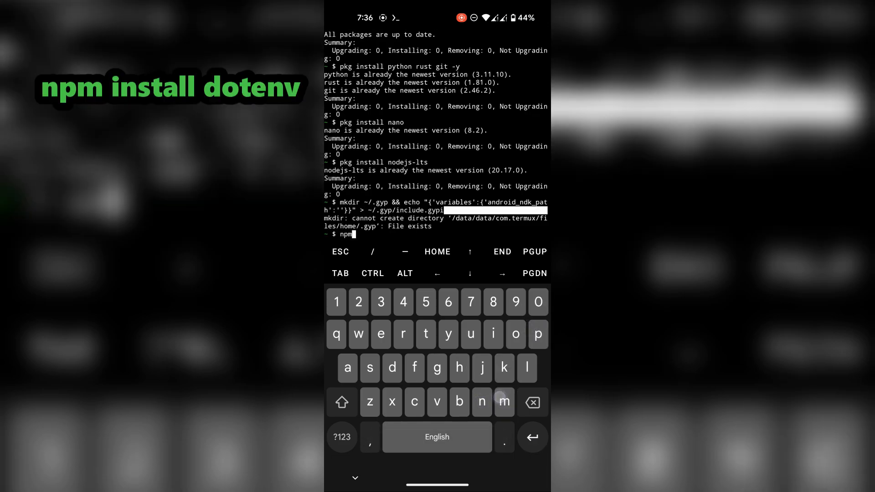
{"action": "type", "text": "install dotenv"}
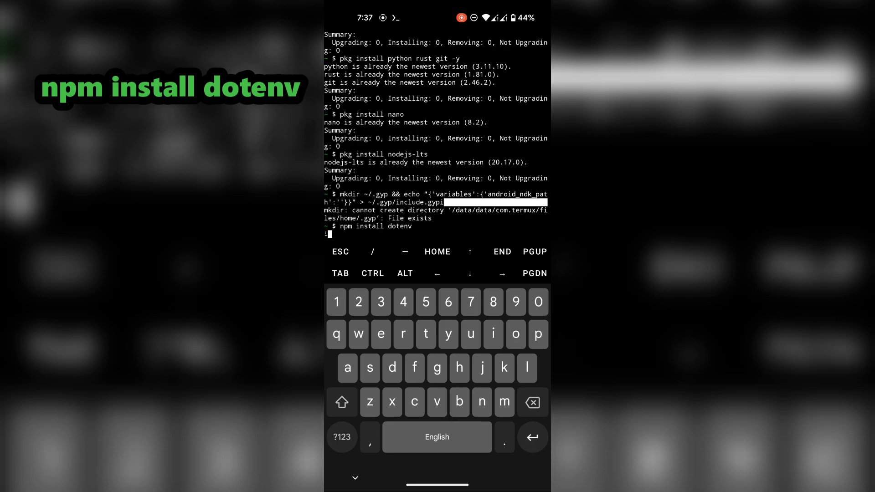
{"action": "key", "text": "Return"}
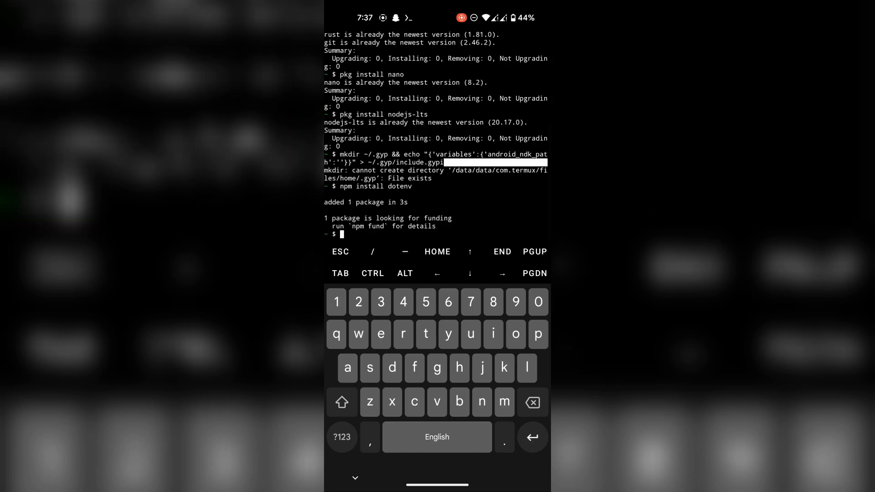
Clone the MemeFiBot-New repository with git clone and list the home folder
{"action": "type", "text": "git clone"}
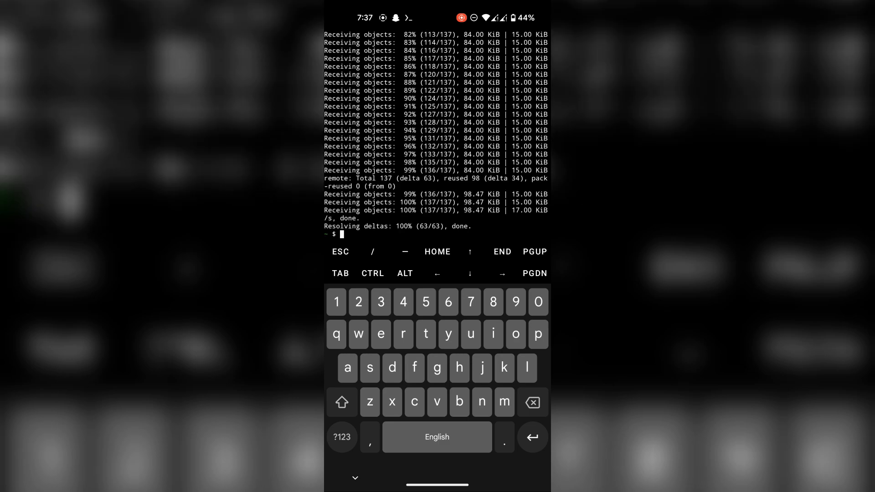
{"action": "type", "text": "dir"}
{"action": "type", "text": "cd Me"}
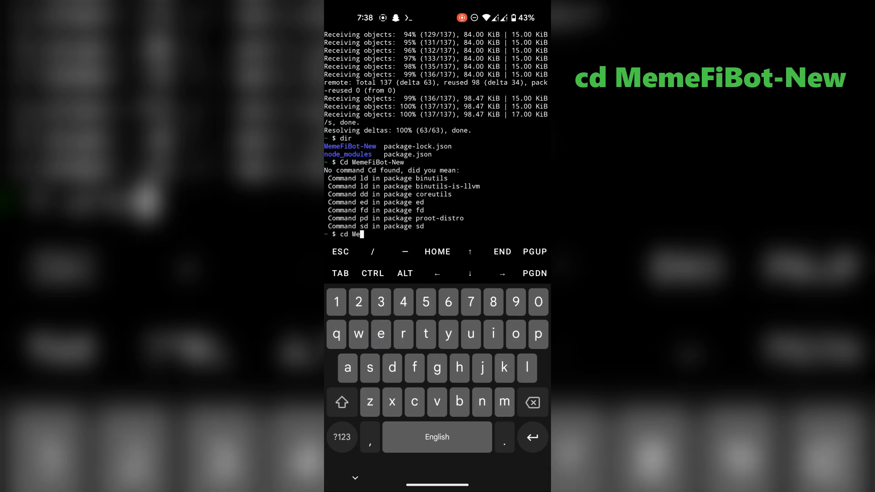
Move the shell into the MemeFiBot-New folder with cd
{"action": "left_click", "coordinate": [425, 334]}
{"action": "type", "text": "nano"}
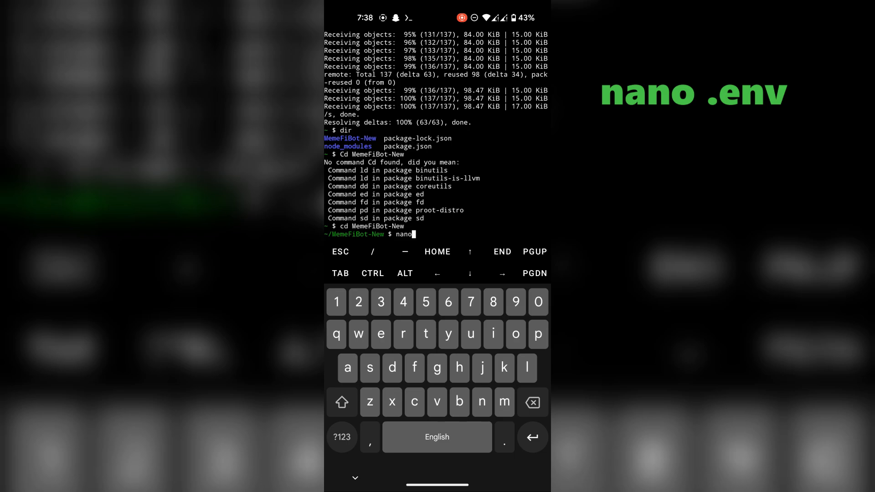
Create .env in nano with the bot settings (AUTO_SPIN=true) and save it
{"action": "type", "text": ".ebv"}
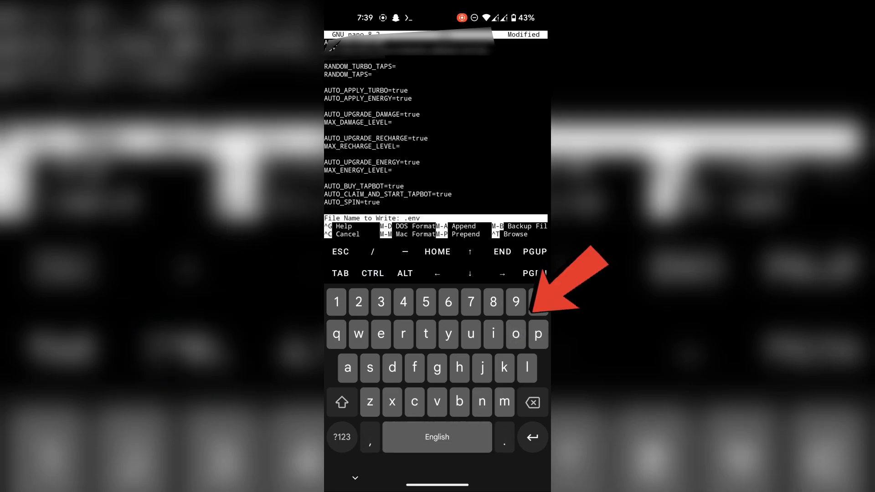
{"action": "key", "text": "enter"}
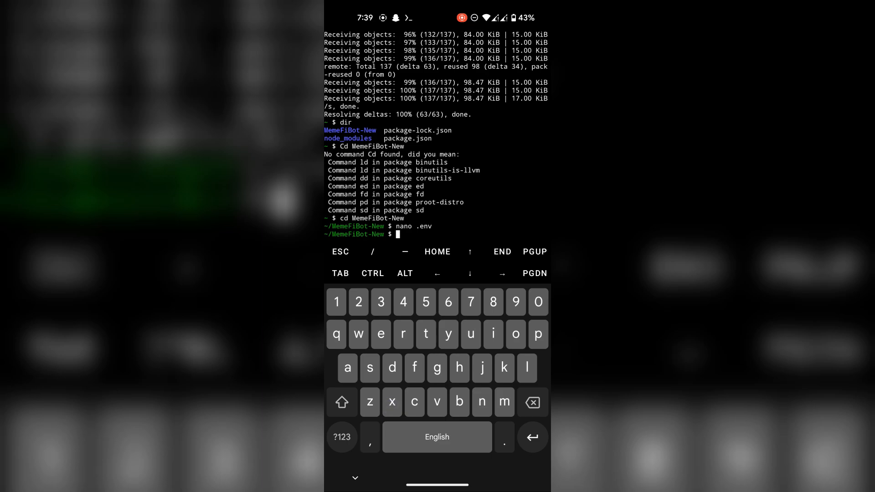
Make install.sh executable with chmod +x
{"action": "type", "text": "chmod"}
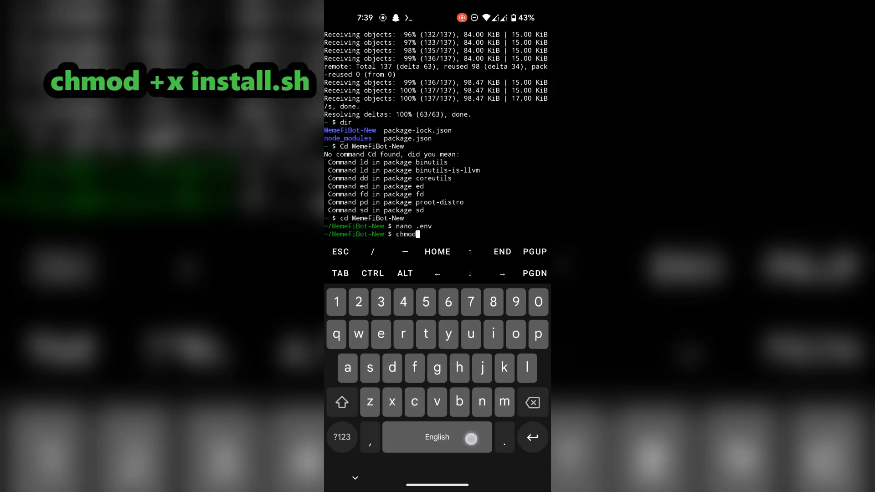
{"action": "type", "text": "+x install.sh"}
{"action": "type", "text": "node index."}
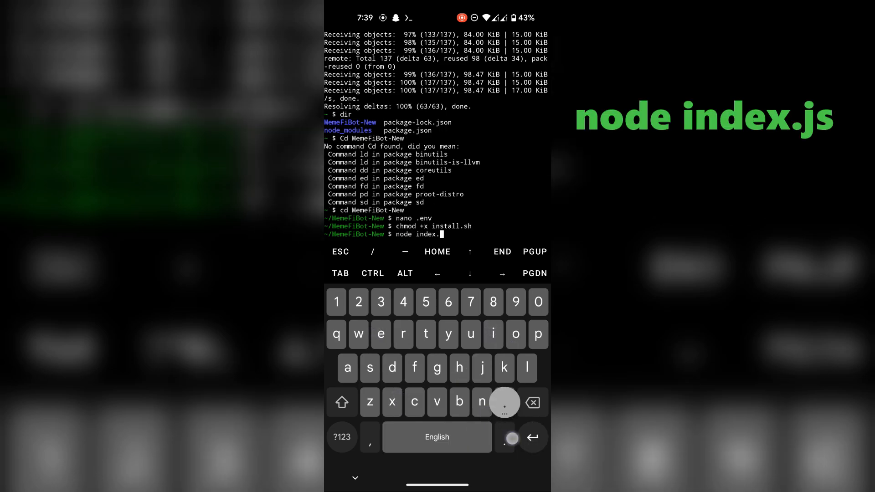
Run node index.js, hit MODULE_NOT_FOUND, and install the missing moment module (157 packages)
{"action": "type", "text": "npm install moment"}
{"action": "key", "text": "Enter"}
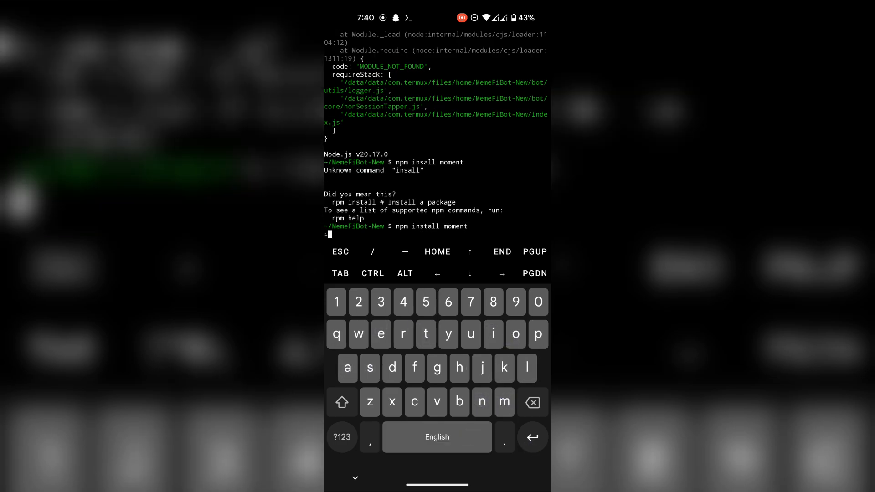
{"action": "key", "text": "Return"}
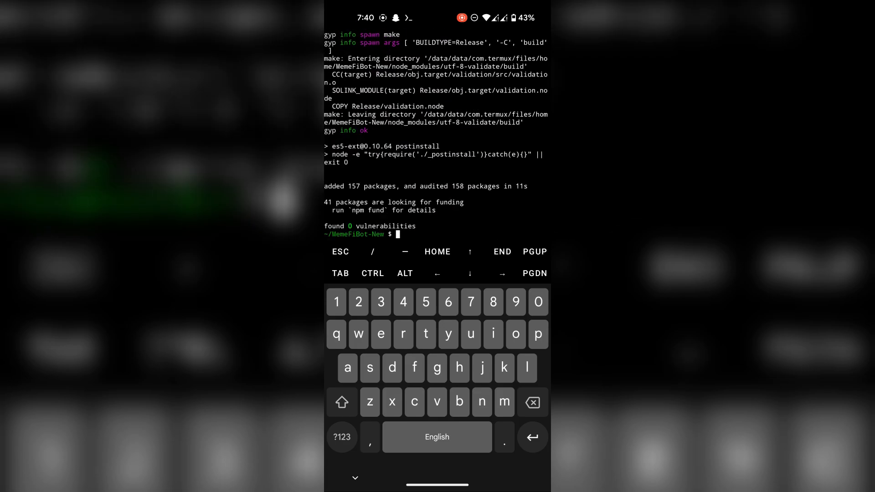
Launch the bot with node index.js and start creating a session by phone number
{"action": "type", "text": "node index.js"}
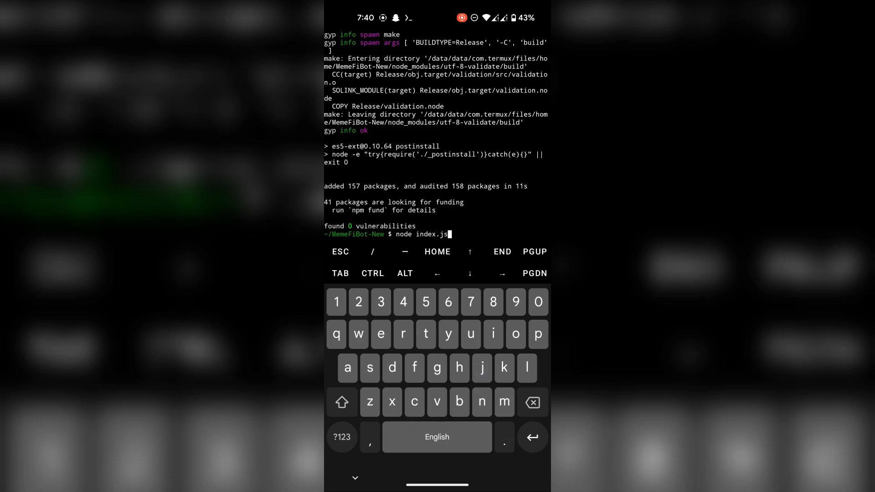
{"action": "key", "text": "Enter"}
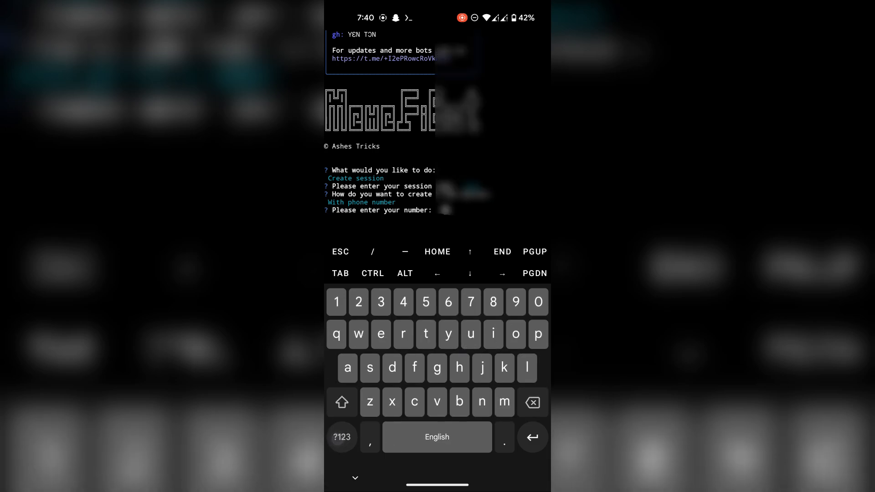
Enter the phone number and Telegram code to save the session, then begin the next node command
{"action": "left_click", "coordinate": [514, 302]}
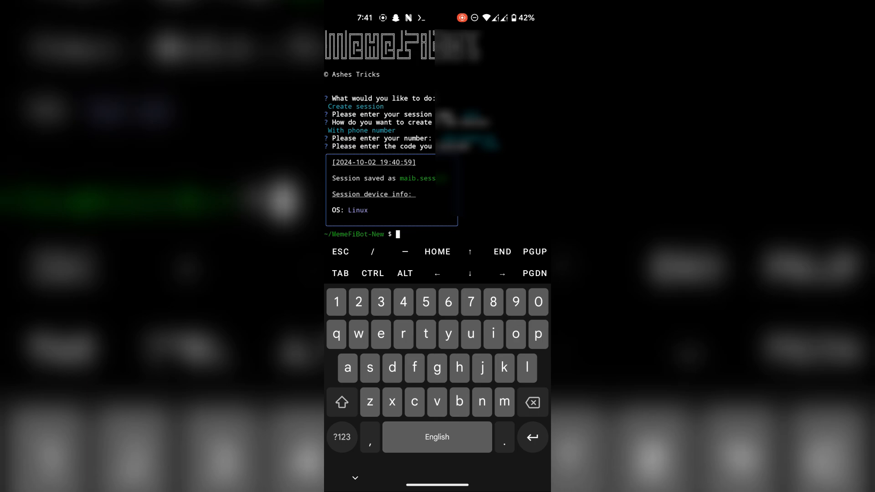
{"action": "type", "text": "node un"}
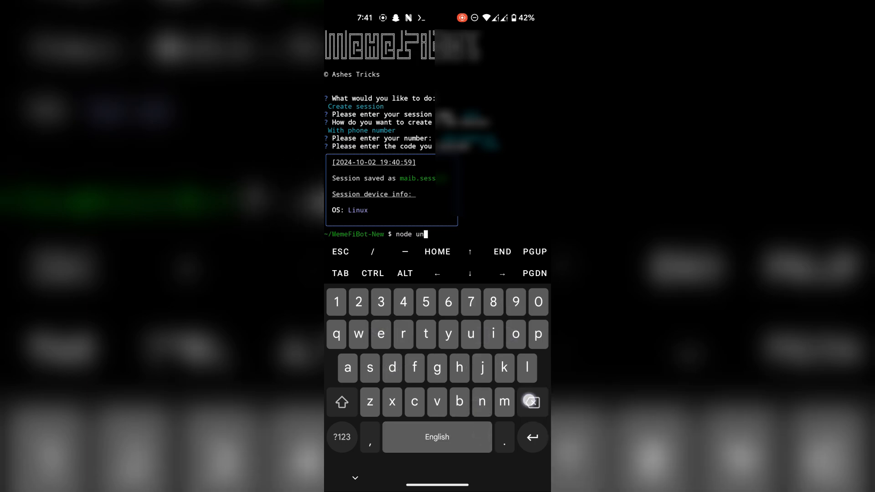